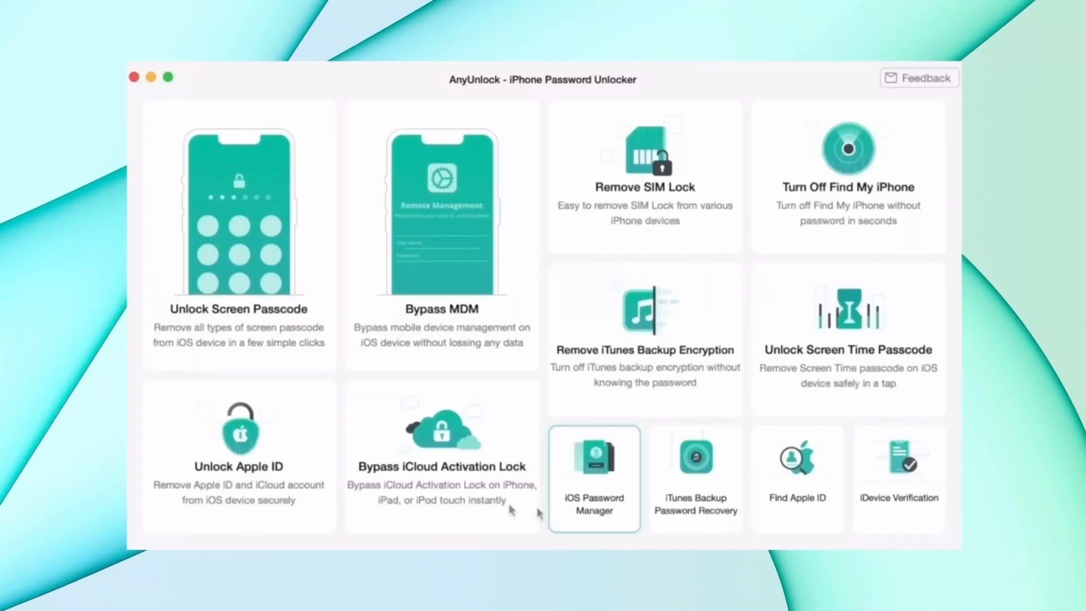
# - Start the Bypass iCloud Activation Lock tool to detect the iPhone 6 on iOS 12.5.6
pyautogui.click(441, 453)
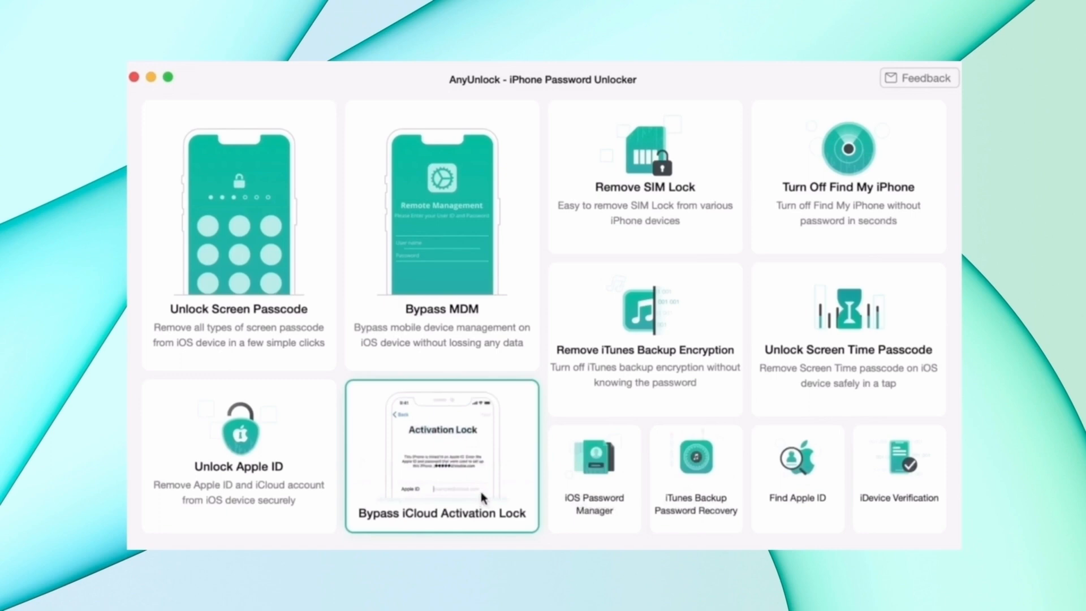
pyautogui.click(441, 454)
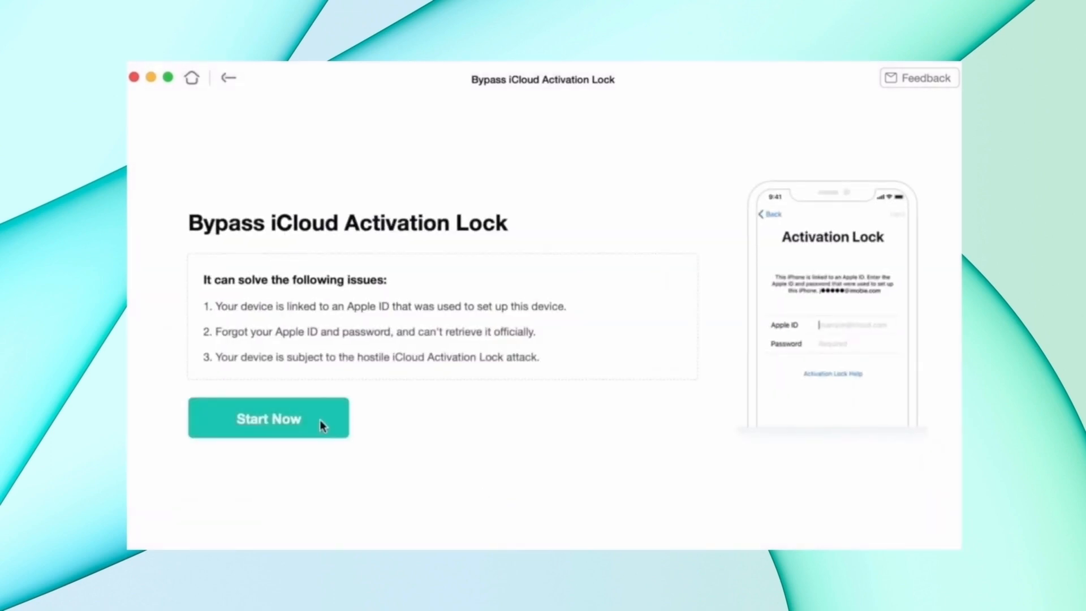
pyautogui.click(269, 417)
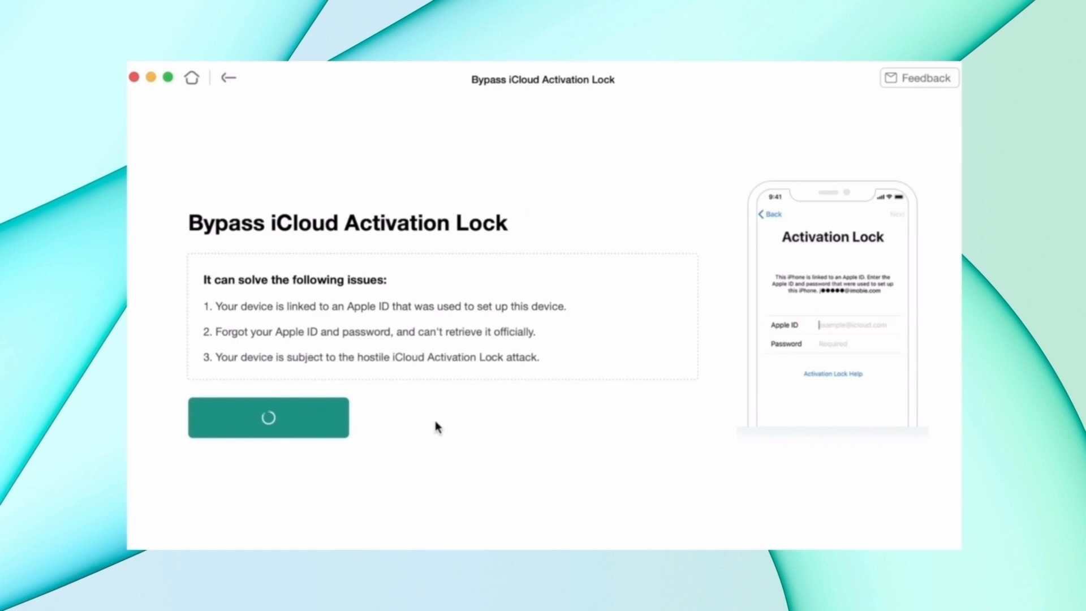
pyautogui.click(268, 417)
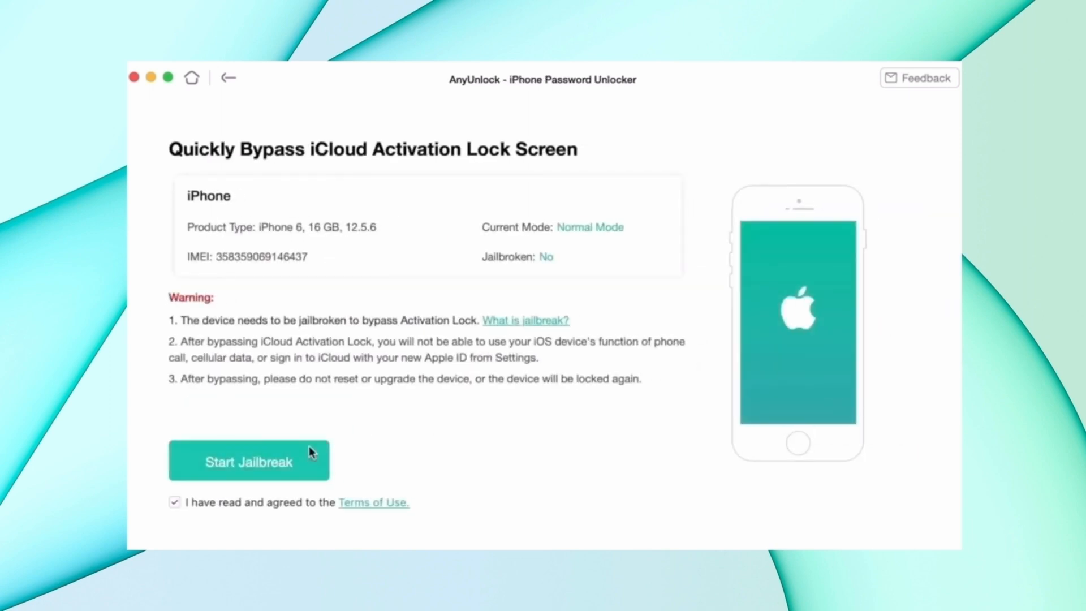
# - Jailbreak the iPhone 6 and launch the activation lock bypass
pyautogui.click(249, 461)
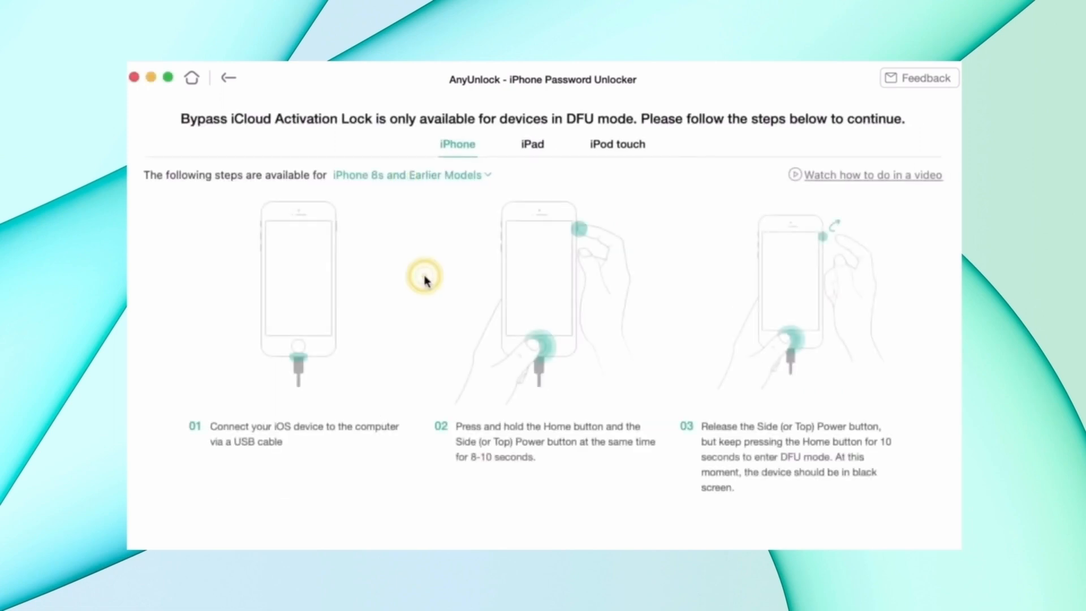
pyautogui.moveTo(913, 206)
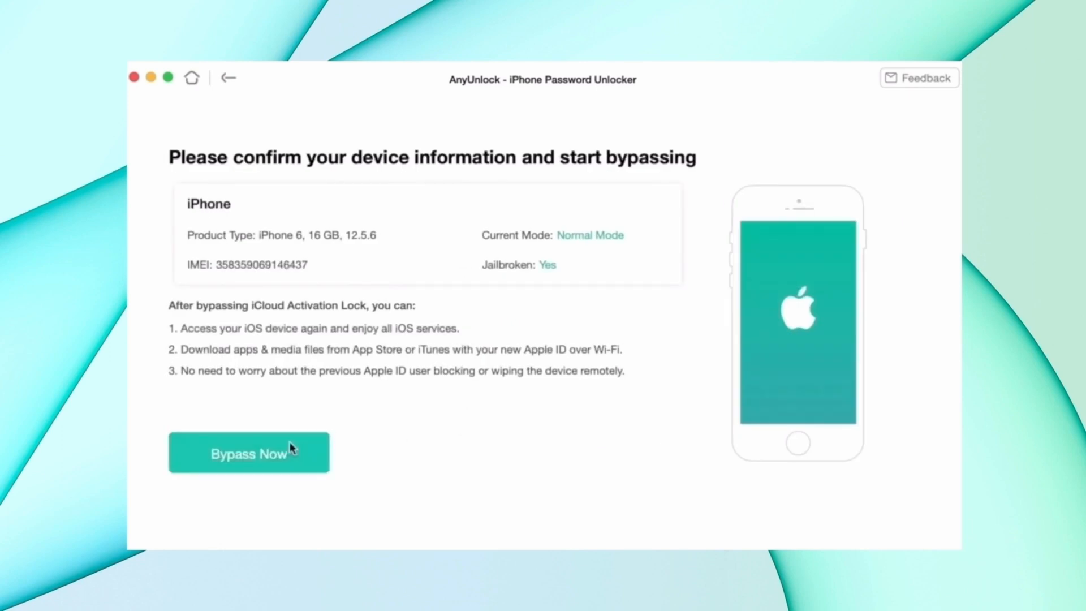
pyautogui.click(249, 453)
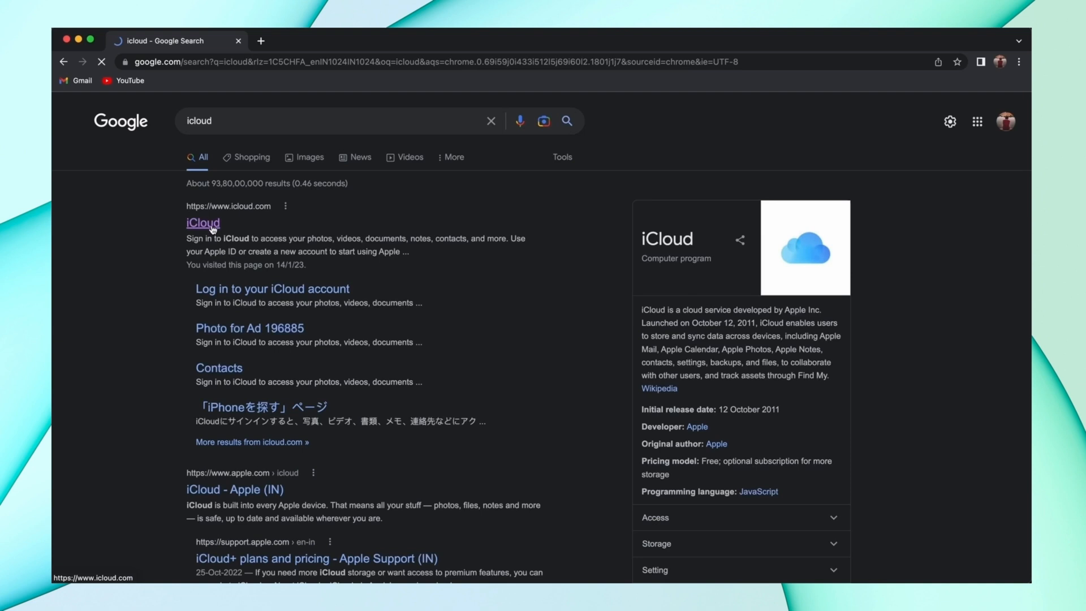
# - Open icloud.com from the search results and sign in with the Apple ID password
pyautogui.click(202, 222)
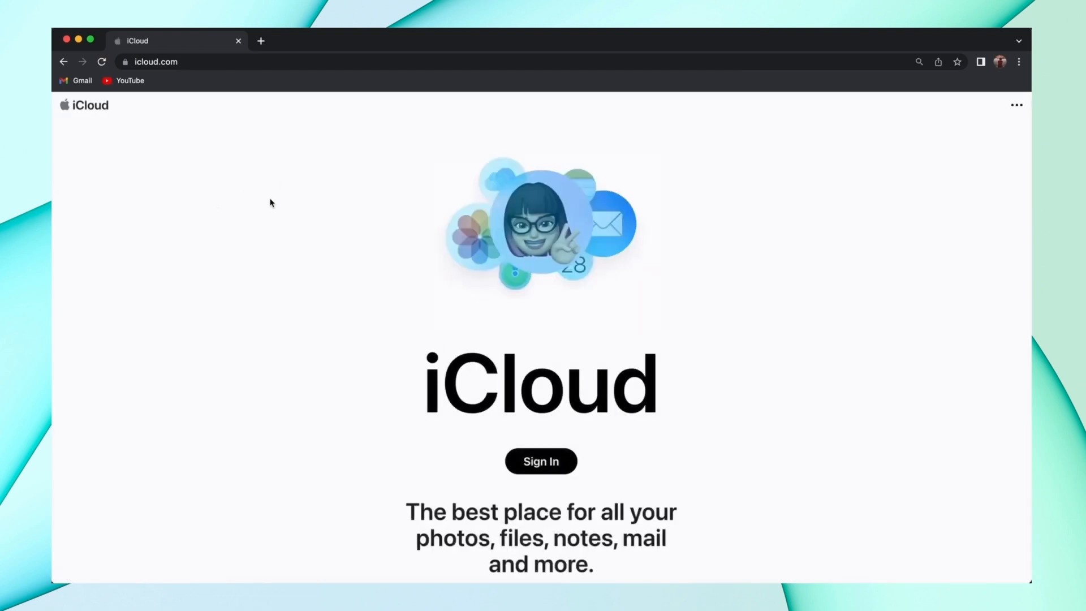
pyautogui.click(541, 462)
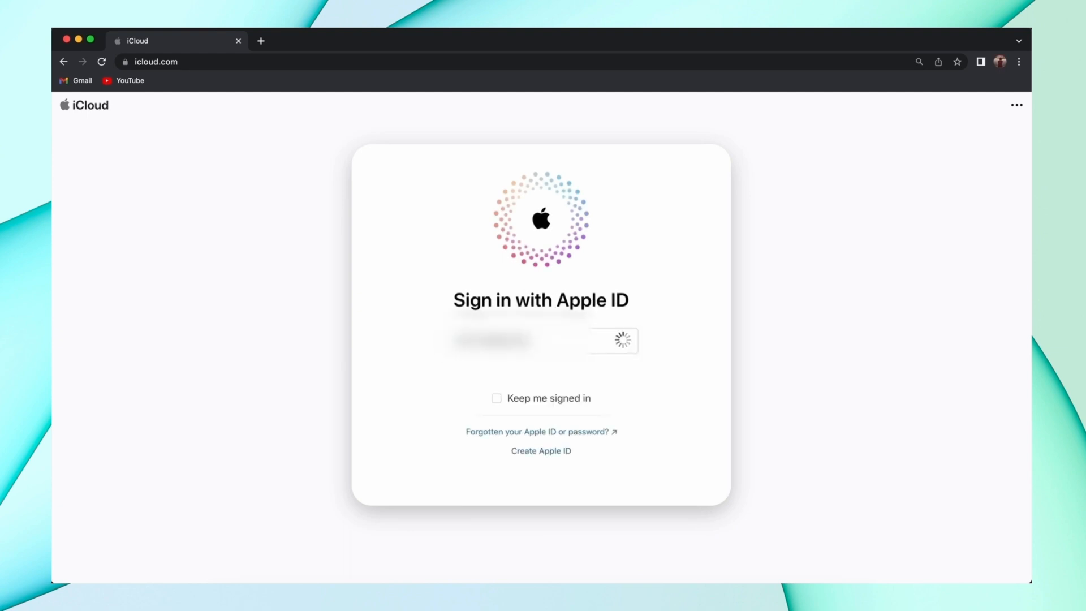
pyautogui.write('••')
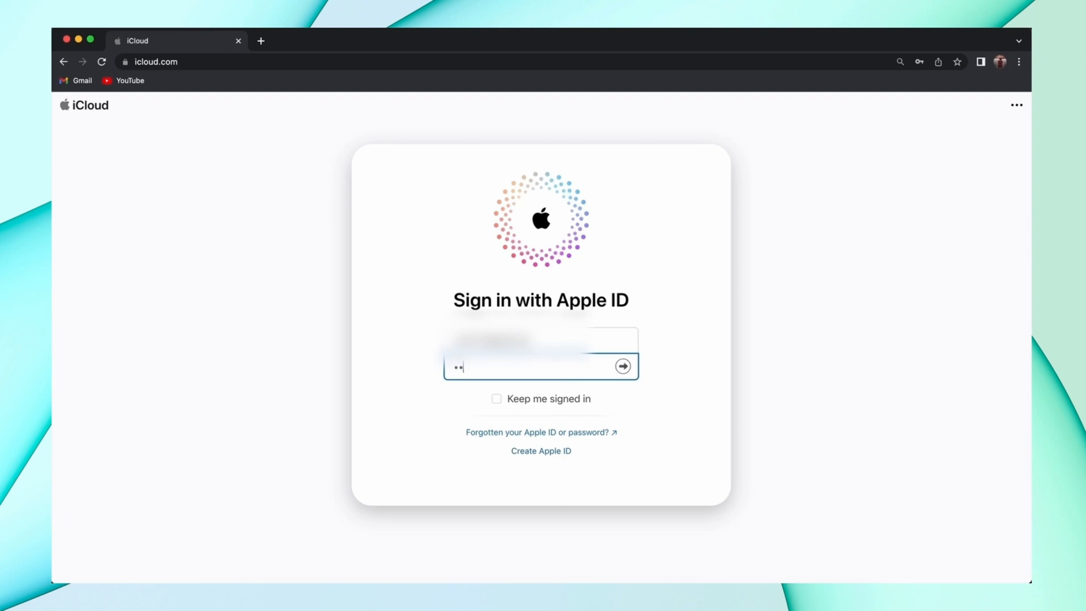
pyautogui.write('password')
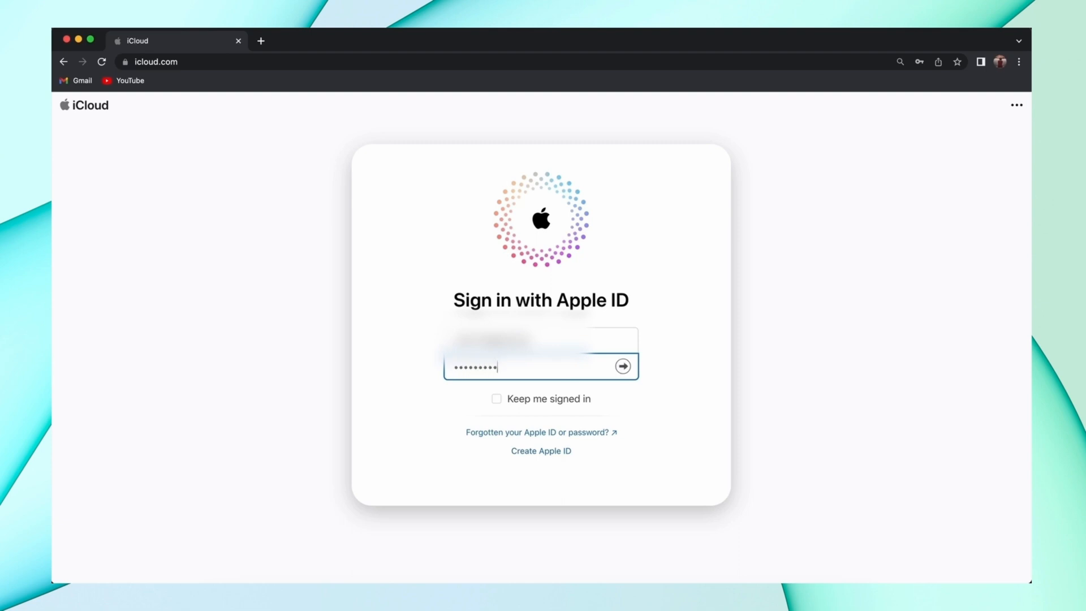
pyautogui.click(622, 367)
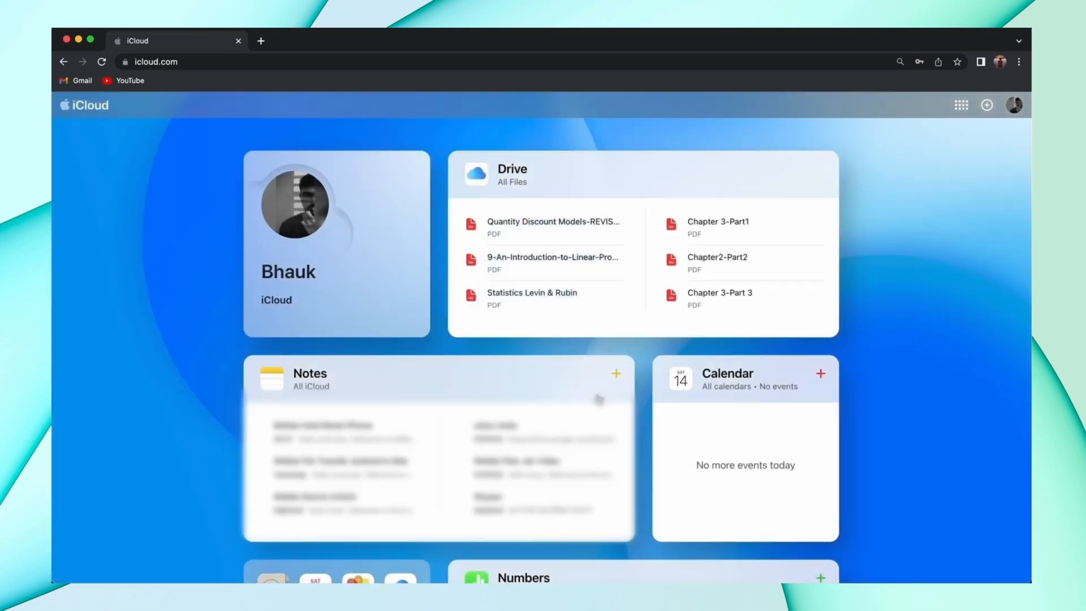
pyautogui.moveTo(541, 314)
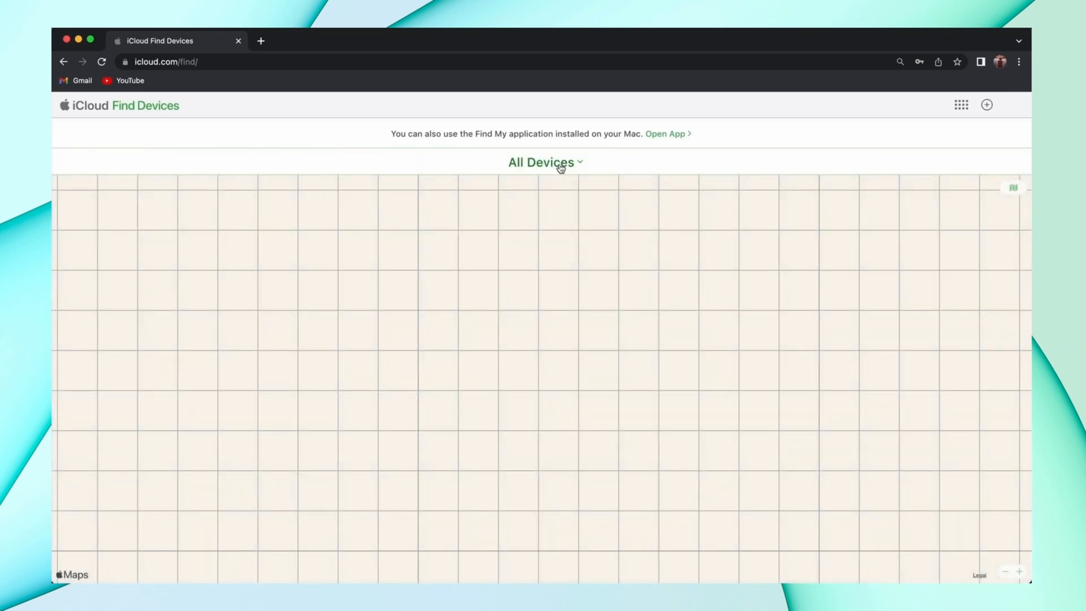
pyautogui.click(546, 162)
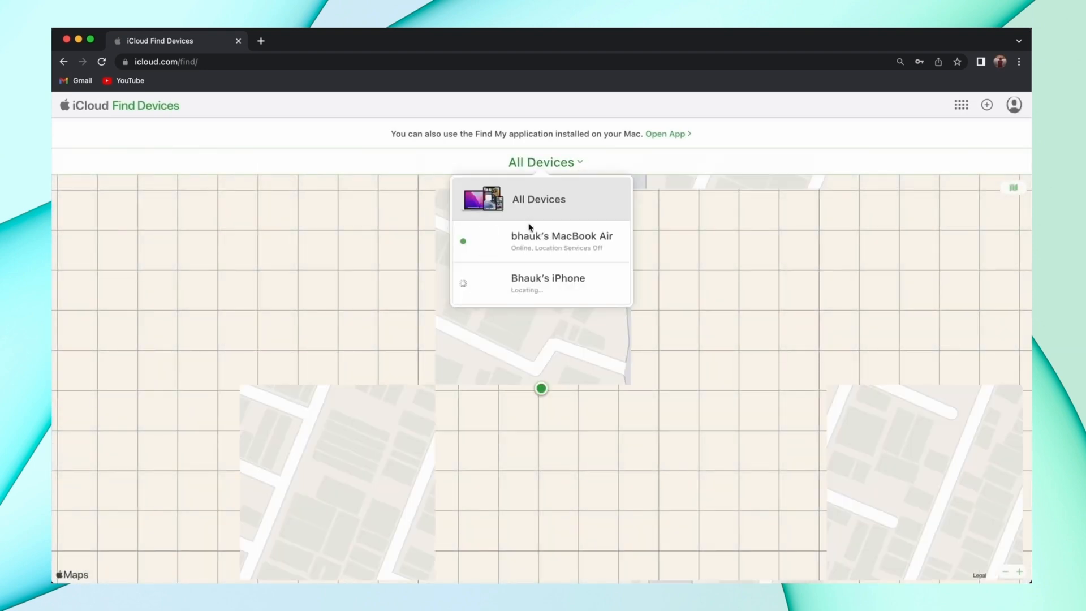
pyautogui.click(549, 284)
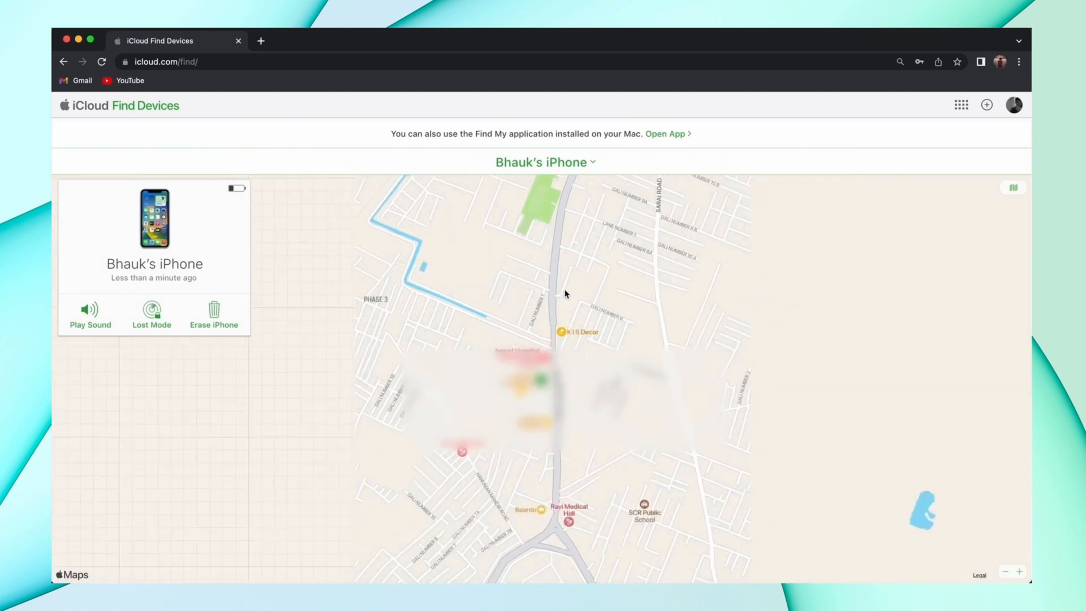